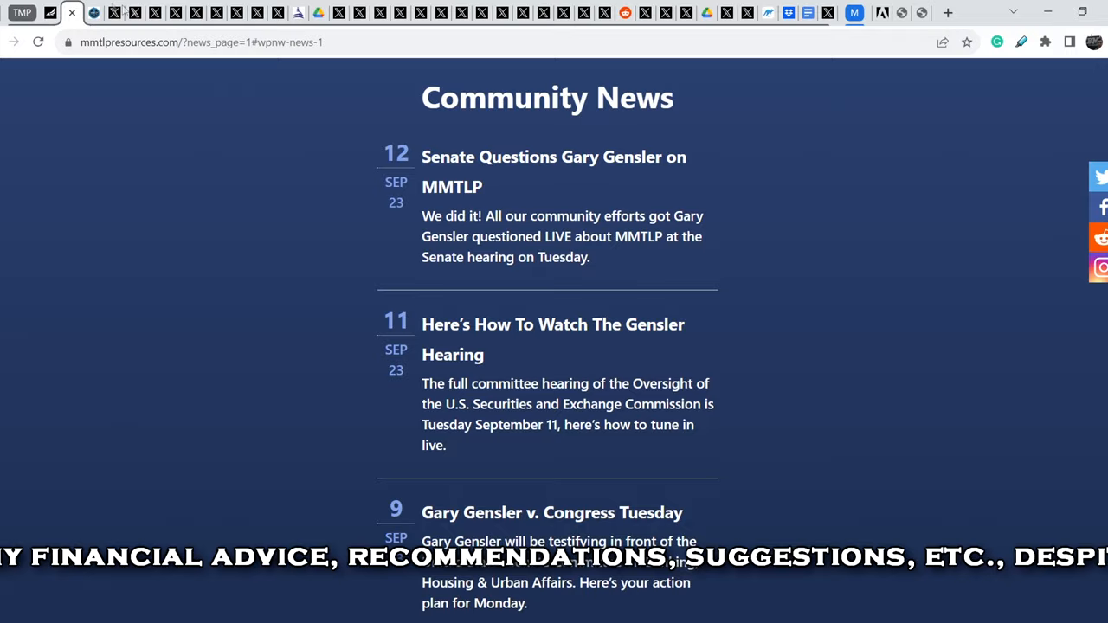
Open the 'Senate Questions Gary Gensler on MMTLP' article and read down to its embedded tweet
{"action": "left_click", "coordinate": [554, 172]}
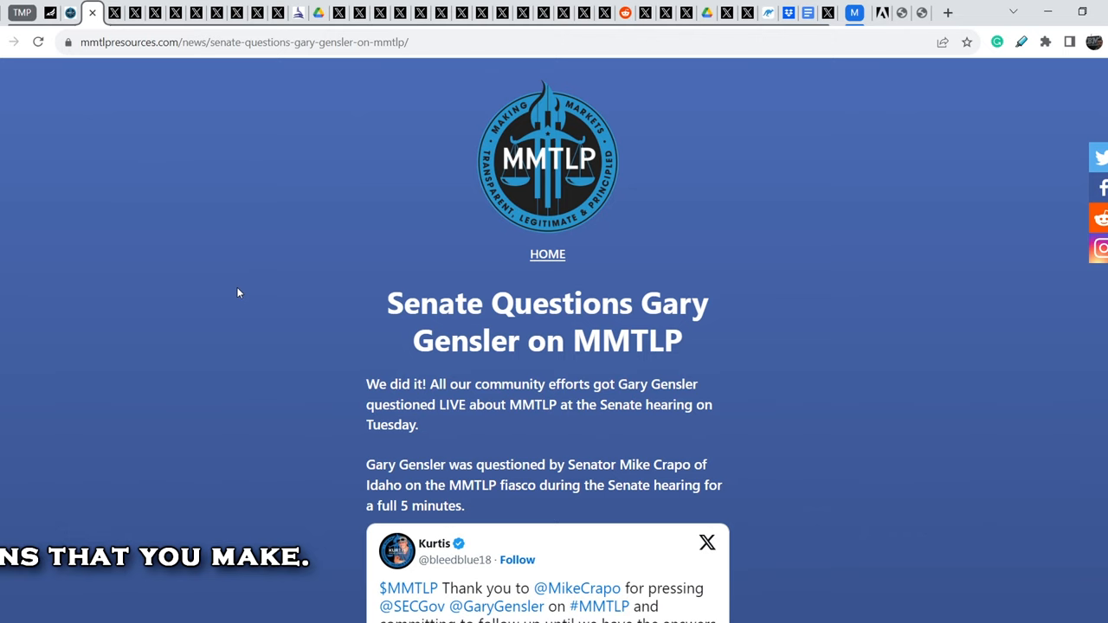
{"action": "scroll", "scroll_direction": "down", "scroll_amount": 3}
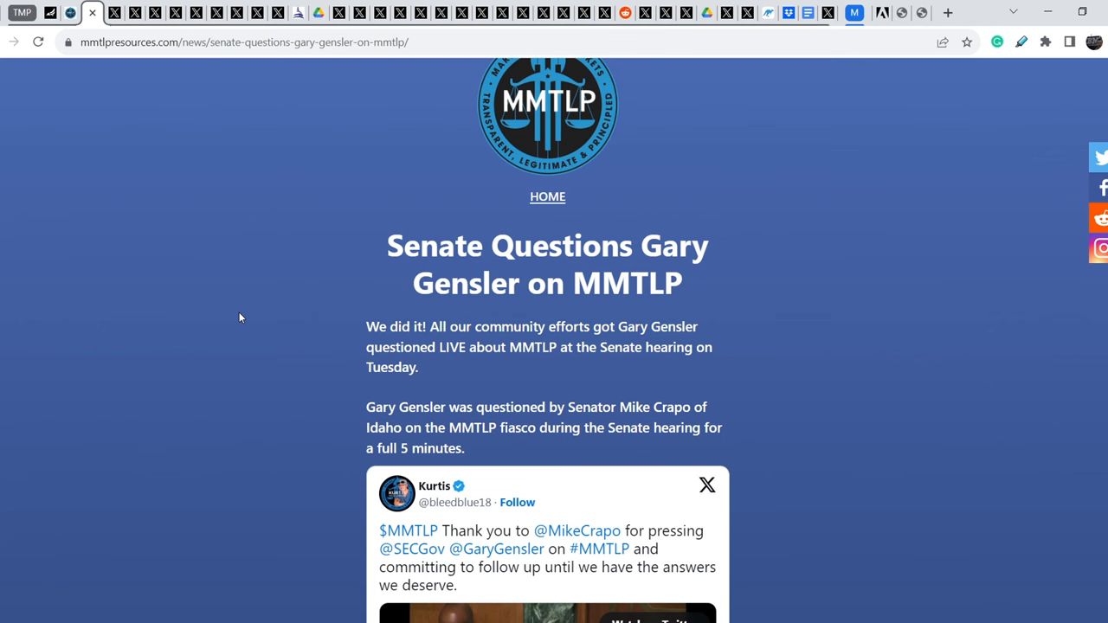
{"action": "mouse_move", "coordinate": [303, 376]}
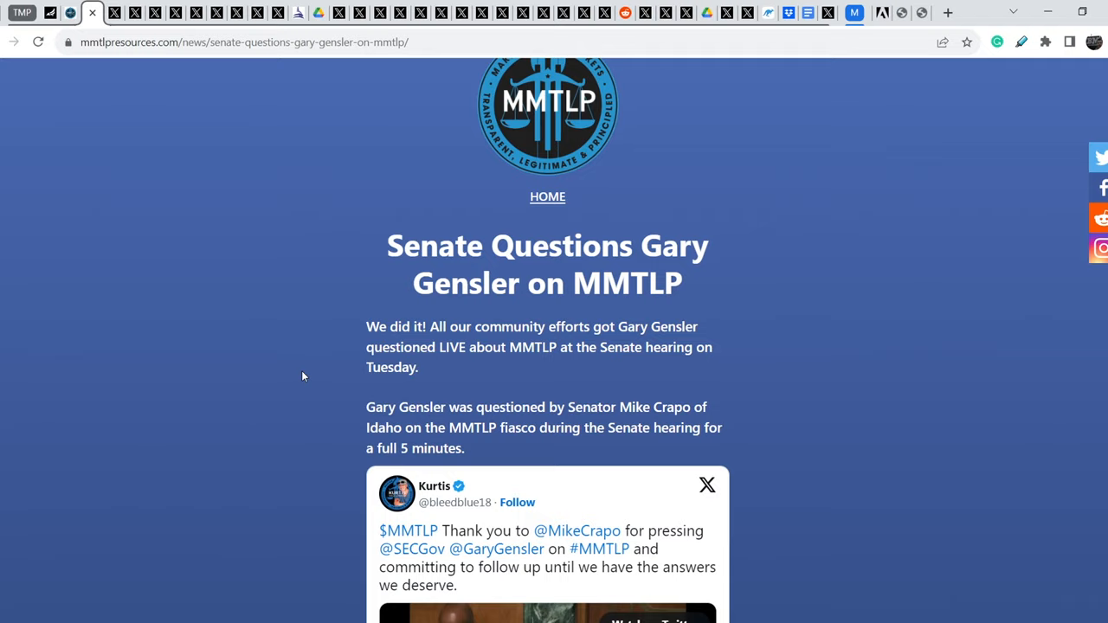
{"action": "scroll", "scroll_direction": "down", "scroll_amount": 3}
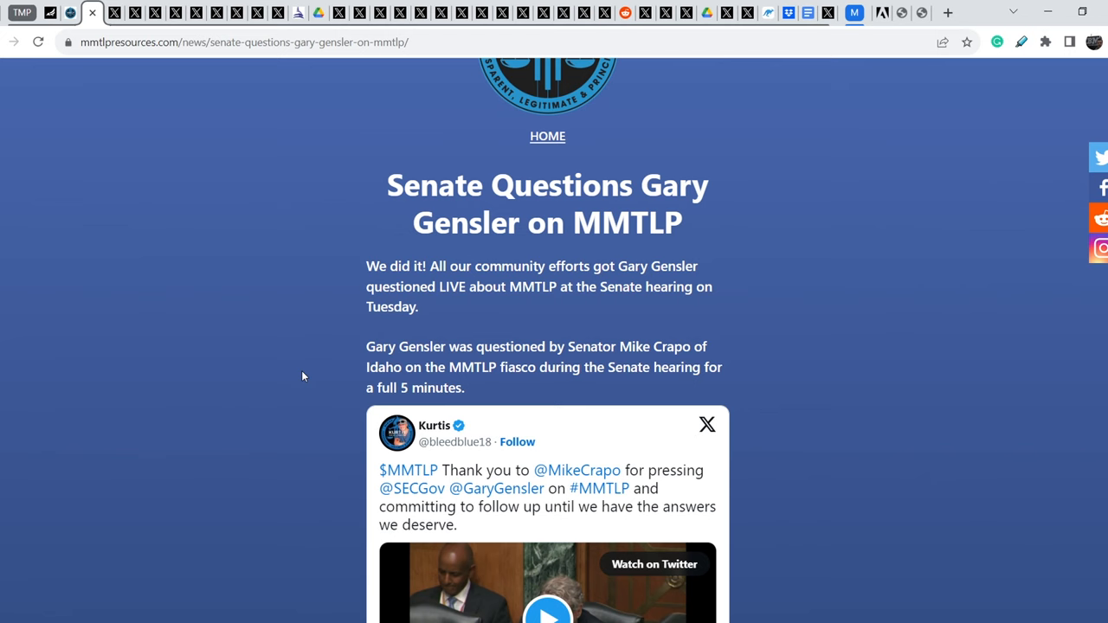
{"action": "scroll", "scroll_direction": "down", "scroll_amount": 3}
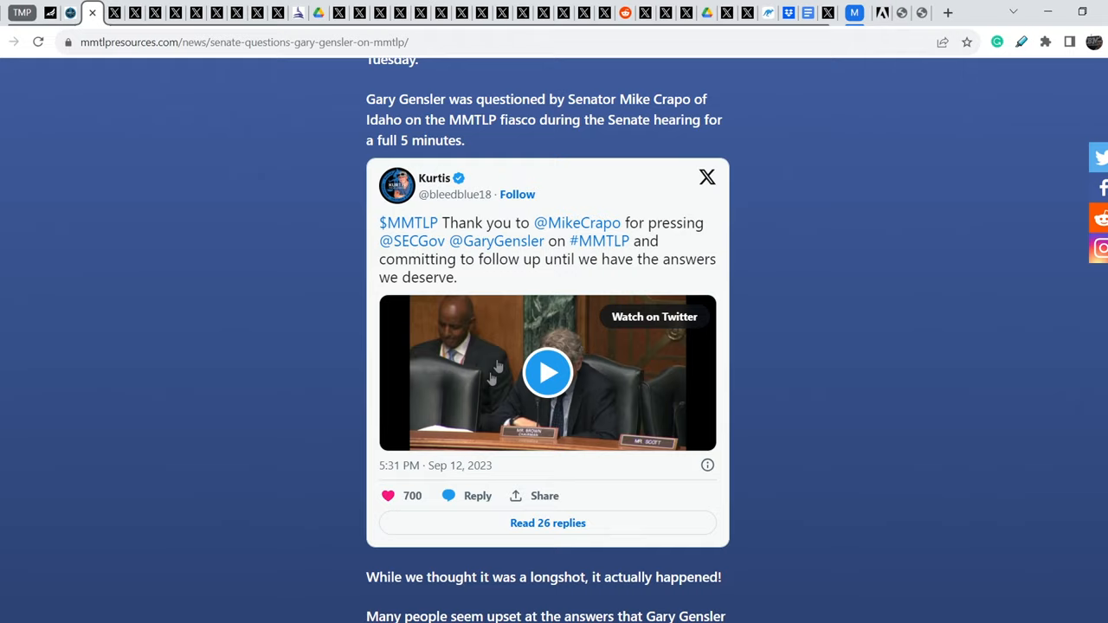
{"action": "scroll", "scroll_direction": "down", "scroll_amount": 3}
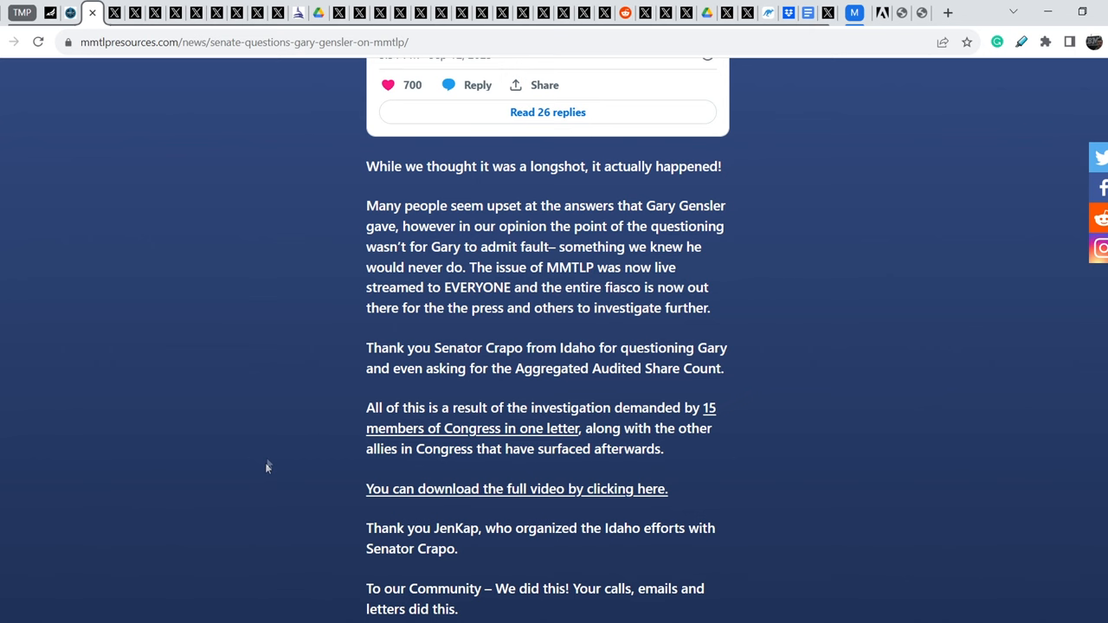
{"action": "mouse_move", "coordinate": [280, 363]}
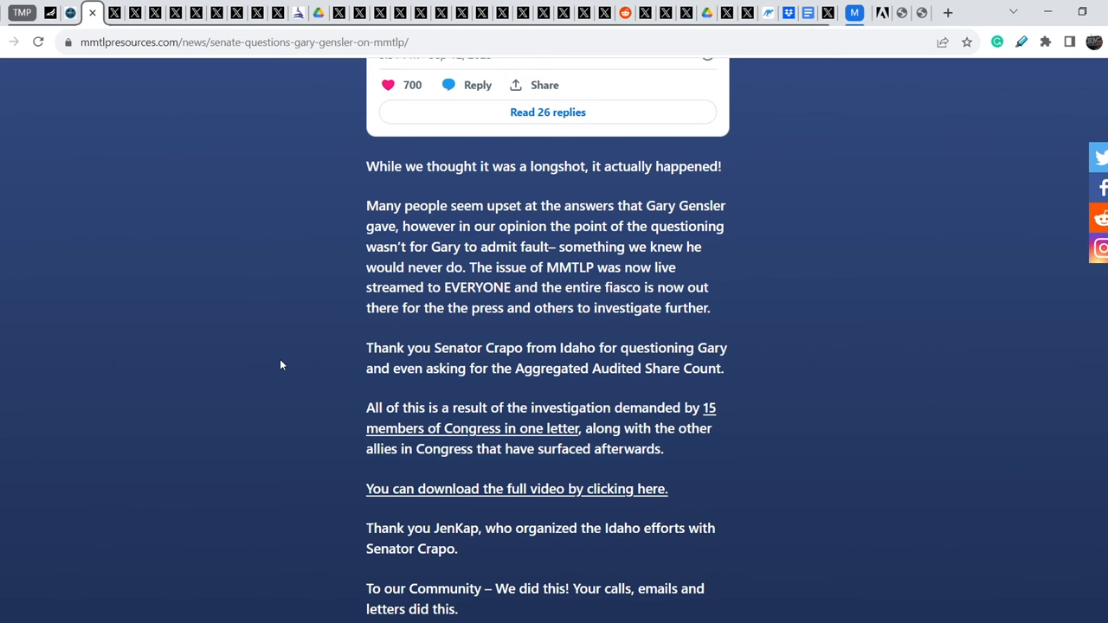
{"action": "mouse_move", "coordinate": [675, 448]}
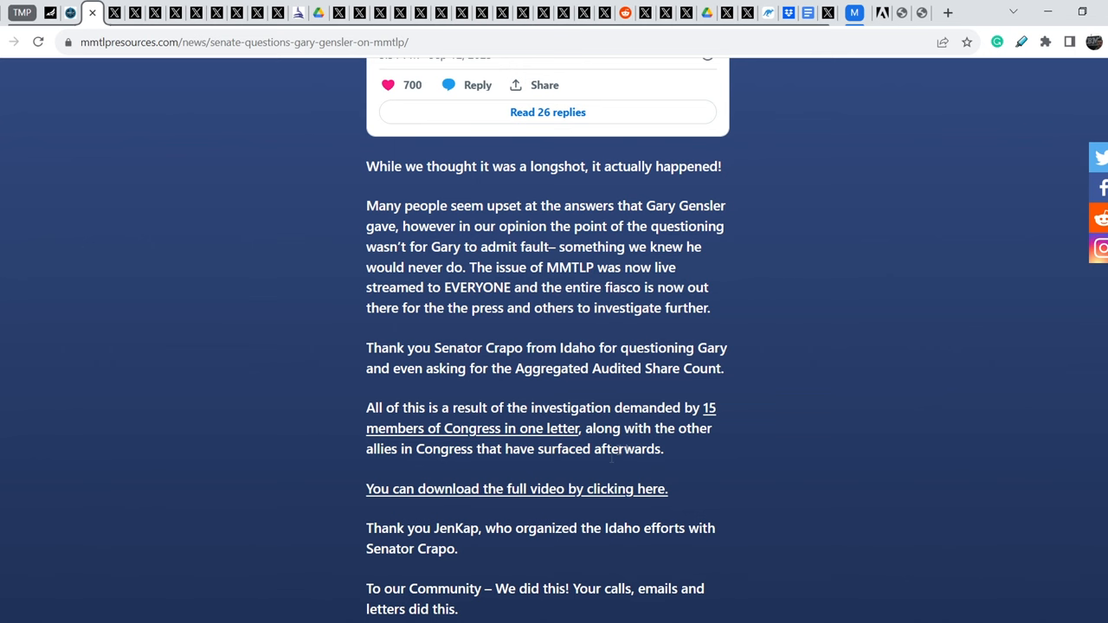
{"action": "mouse_move", "coordinate": [692, 448]}
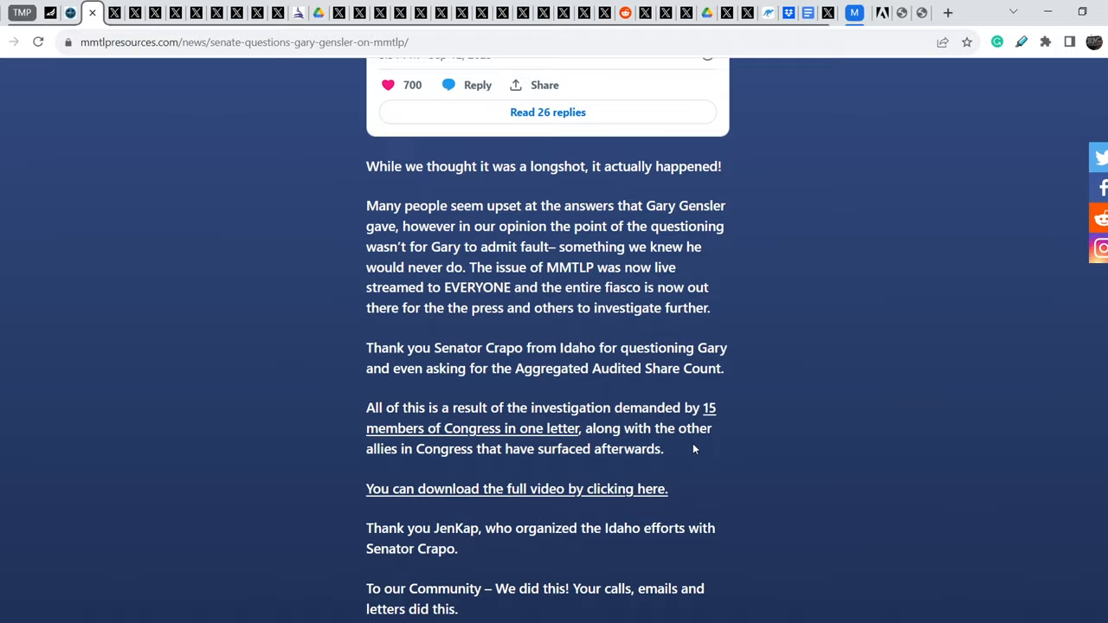
{"action": "scroll", "scroll_direction": "down", "scroll_amount": 3}
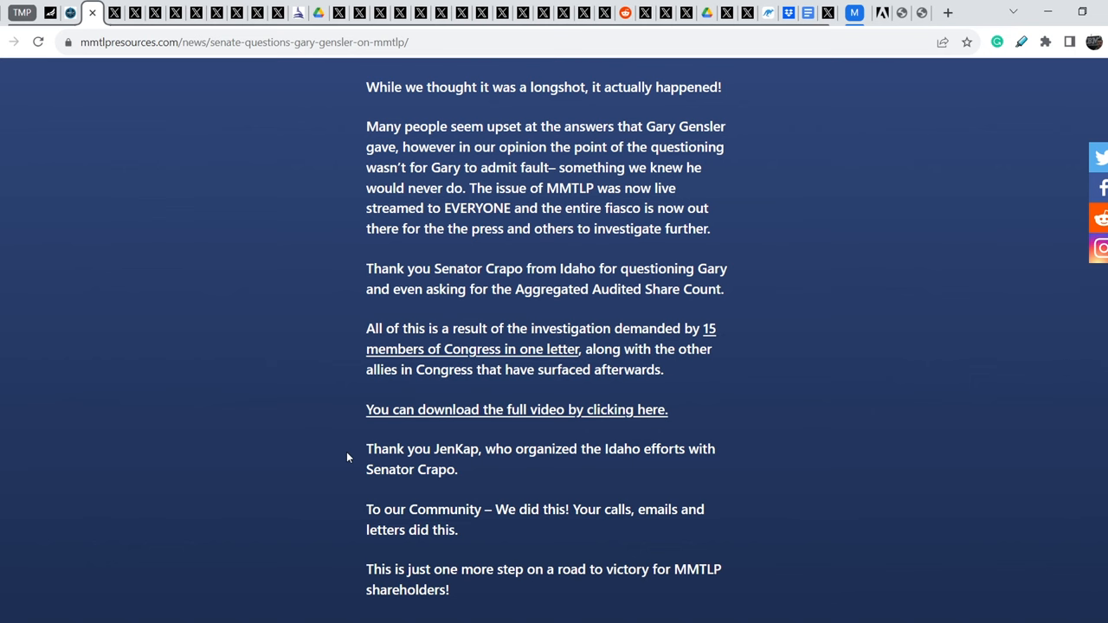
{"action": "mouse_move", "coordinate": [375, 495]}
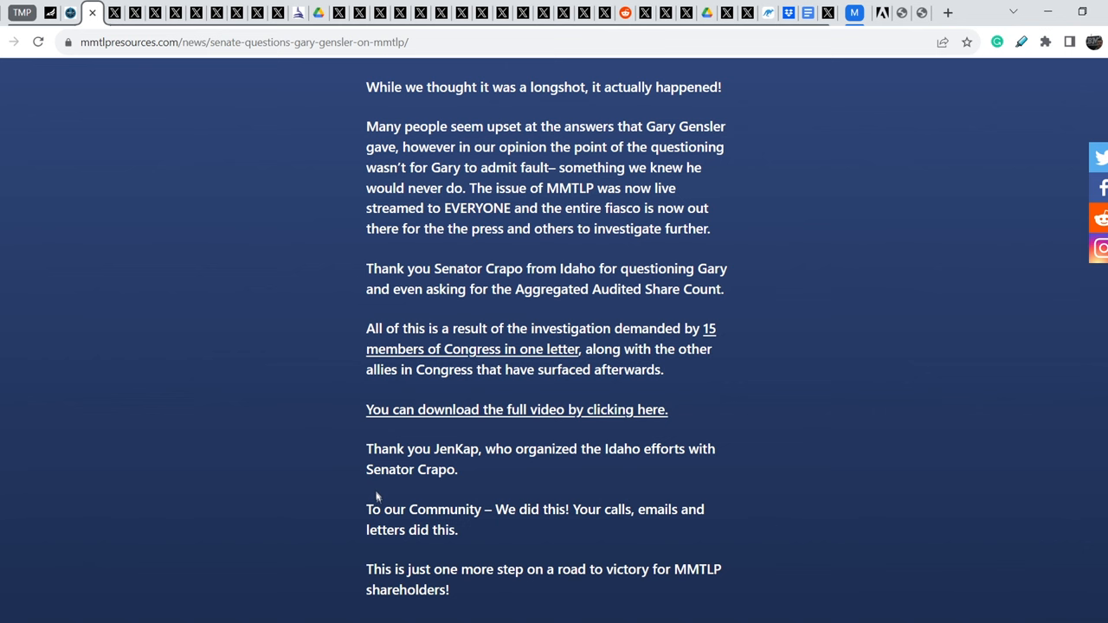
{"action": "scroll", "scroll_direction": "down", "scroll_amount": 3}
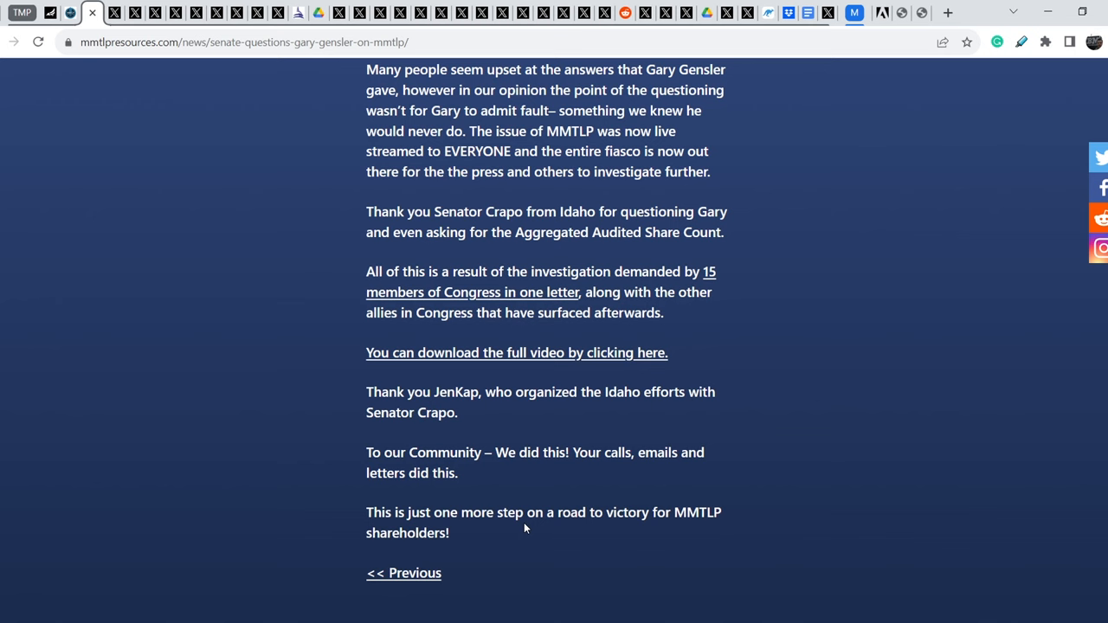
{"action": "mouse_move", "coordinate": [523, 533]}
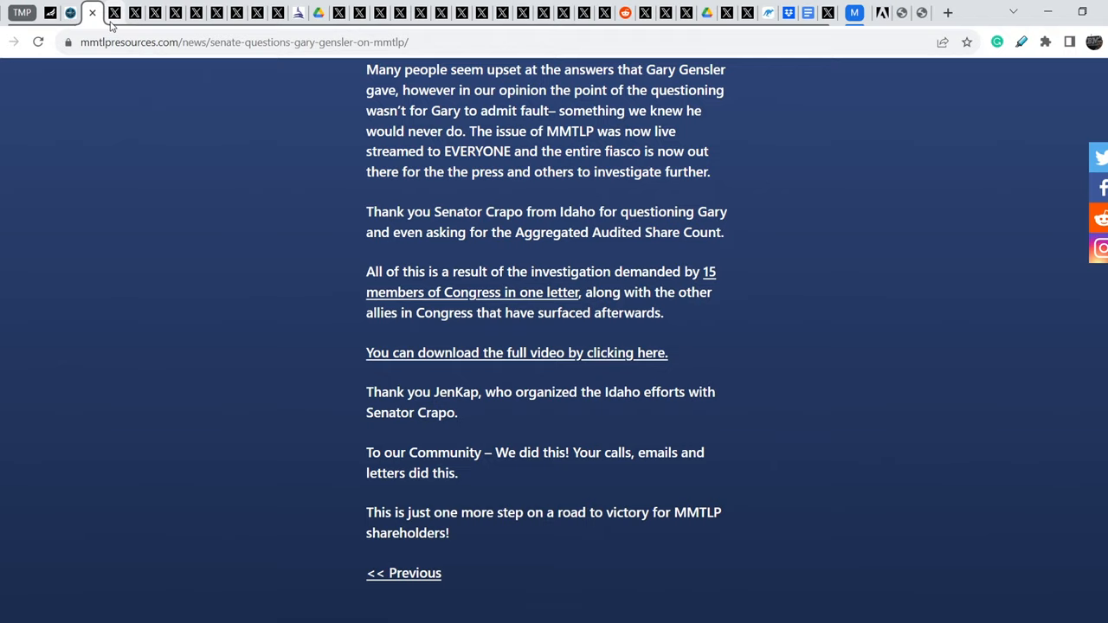
Switch to the BusyBrands X profile with the pinned Senate hearing clip on MMTLP
{"action": "left_click", "coordinate": [111, 13]}
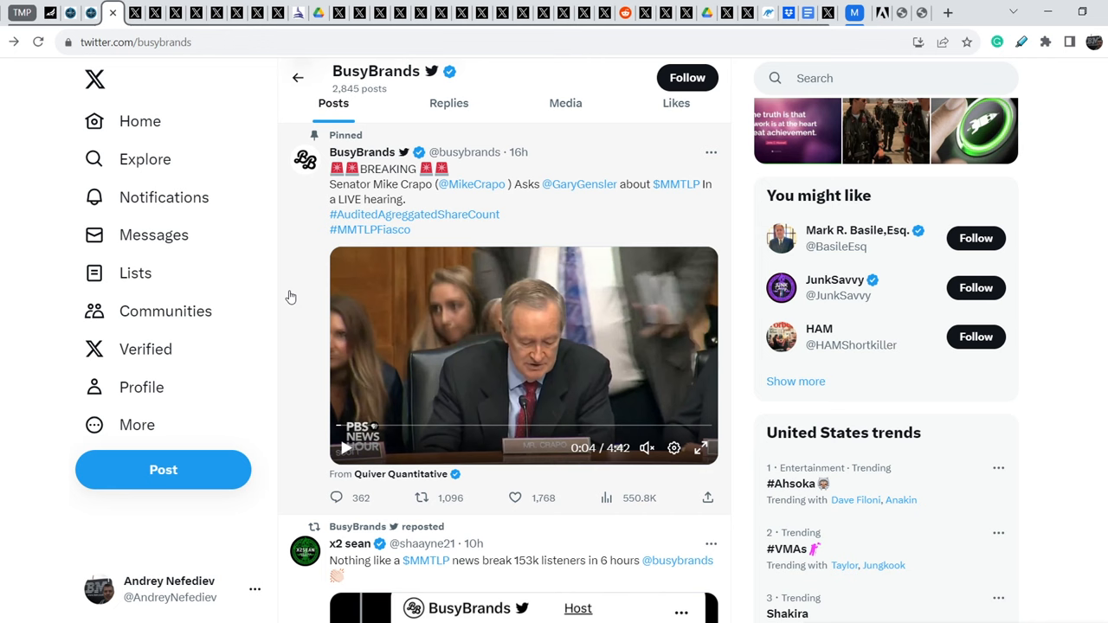
{"action": "mouse_move", "coordinate": [620, 453]}
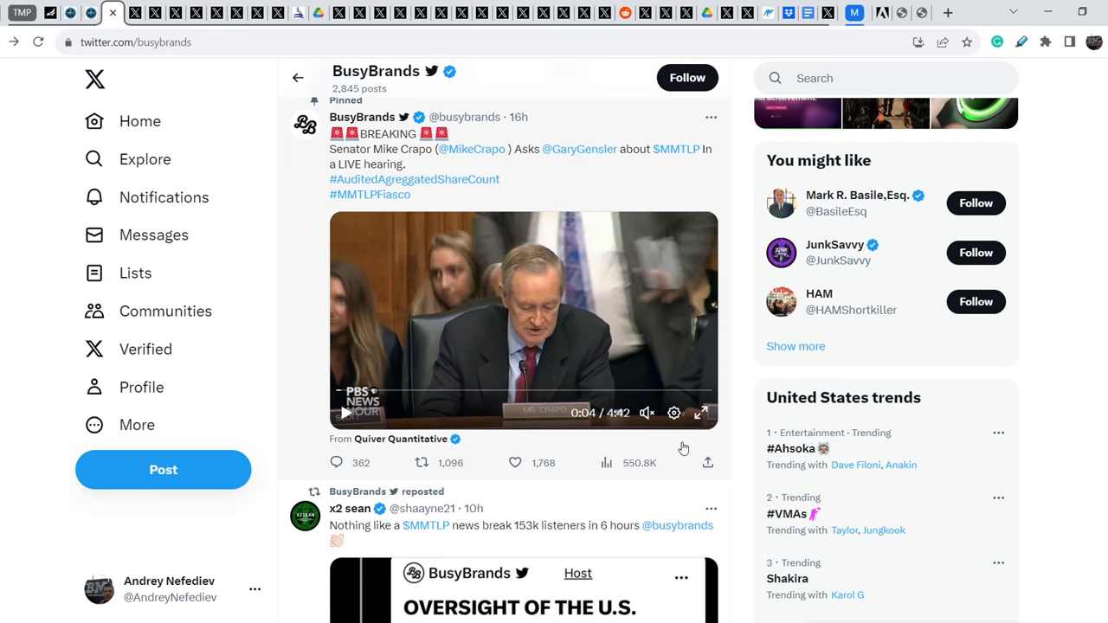
{"action": "mouse_move", "coordinate": [644, 478]}
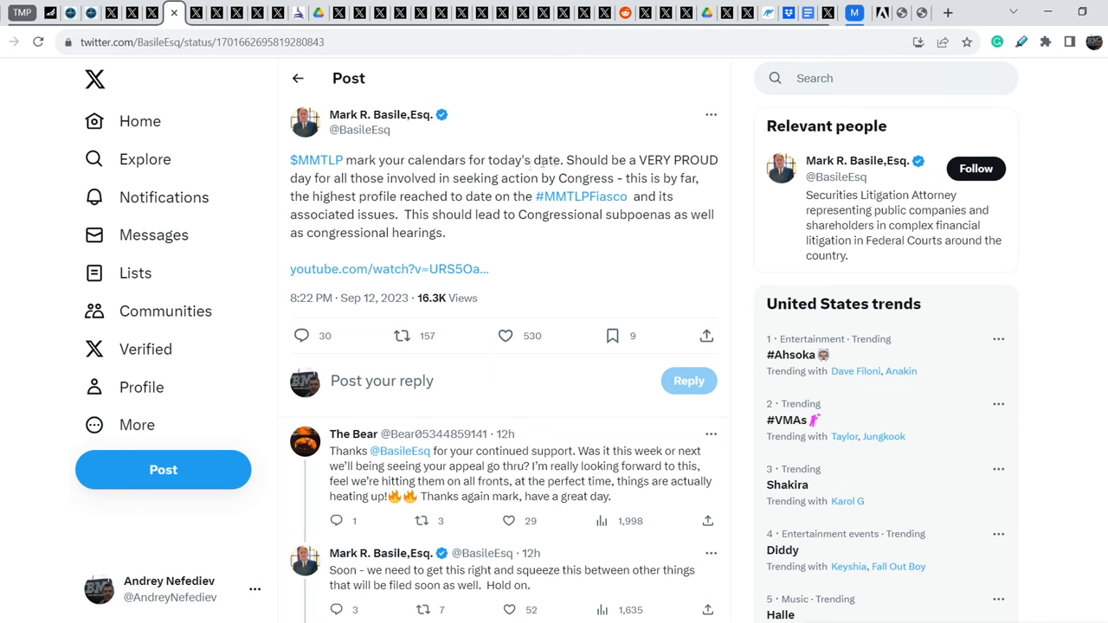
Highlight Mark R. Basile's sentence about congressional subpoenas and congressional hearings
{"action": "left_click_drag", "start_coordinate": [312, 196], "coordinate": [625, 195]}
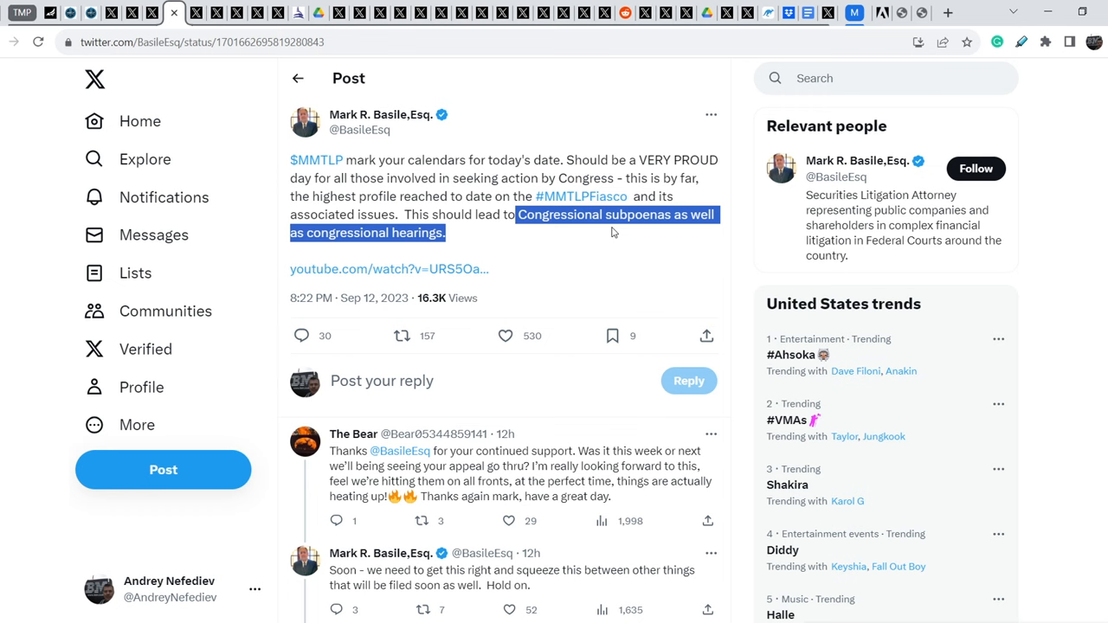
{"action": "scroll", "scroll_direction": "down", "scroll_amount": 3}
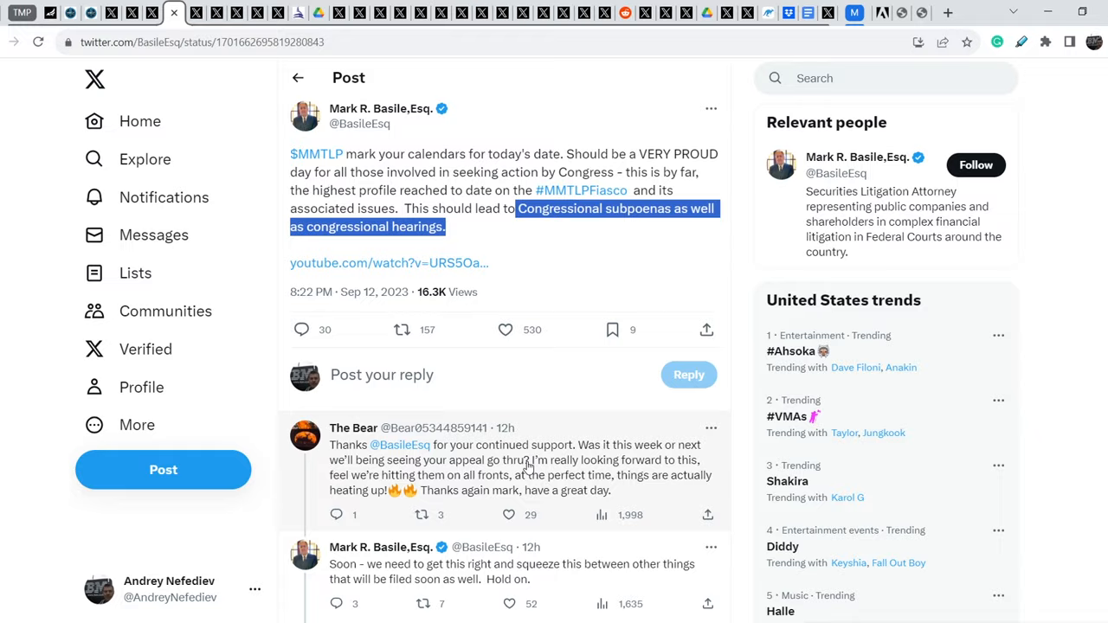
{"action": "scroll", "scroll_direction": "down", "scroll_amount": 3}
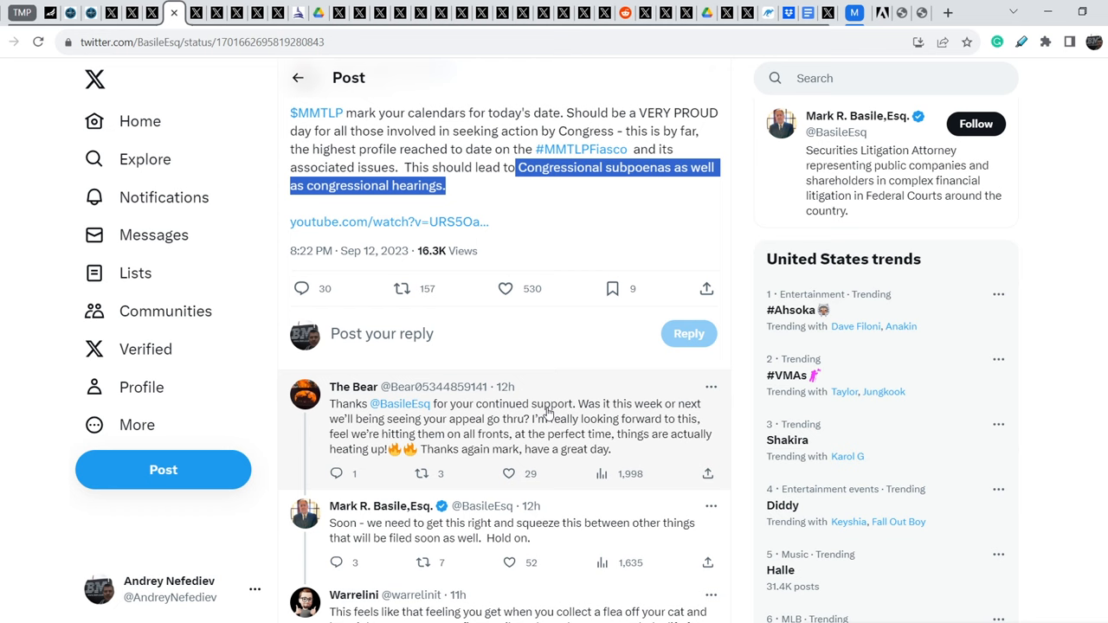
{"action": "mouse_move", "coordinate": [599, 440]}
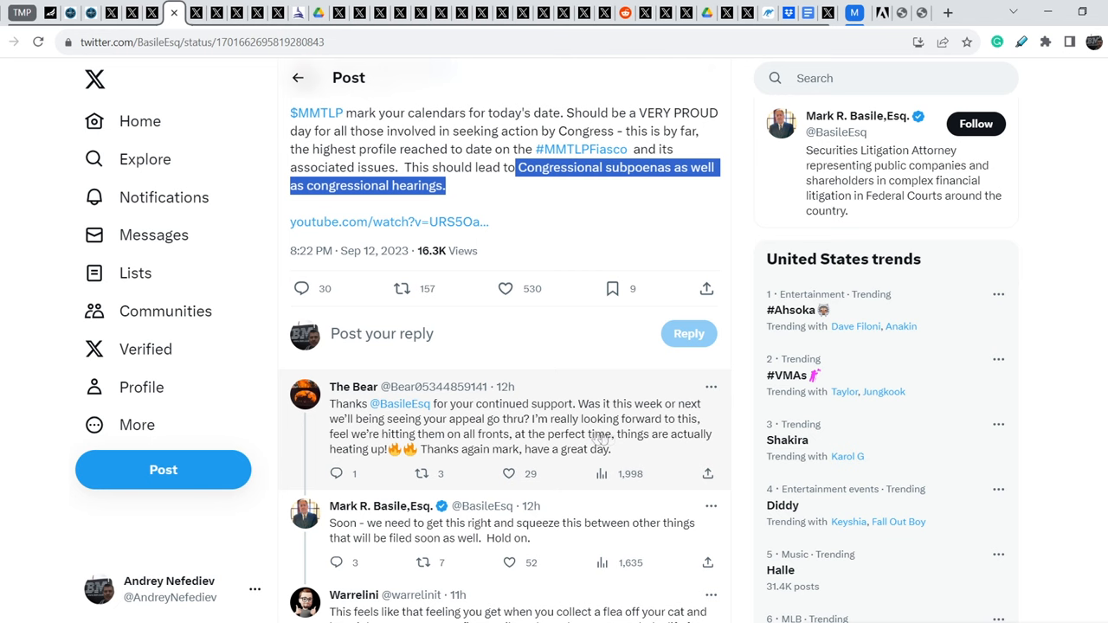
{"action": "mouse_move", "coordinate": [575, 439]}
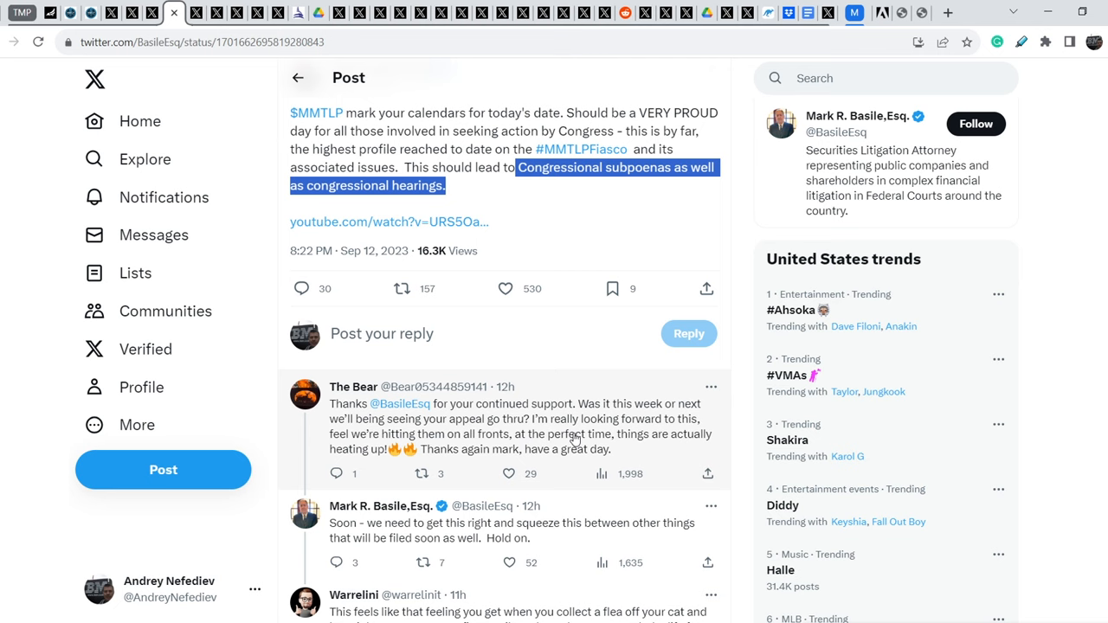
{"action": "scroll", "scroll_direction": "down", "scroll_amount": 3}
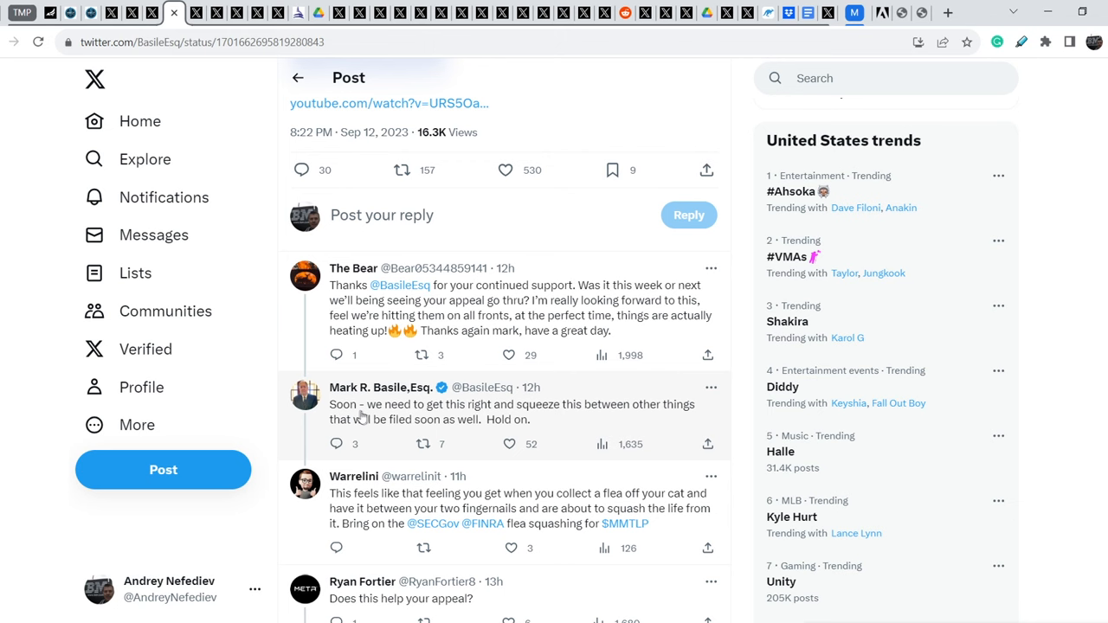
{"action": "mouse_move", "coordinate": [599, 417]}
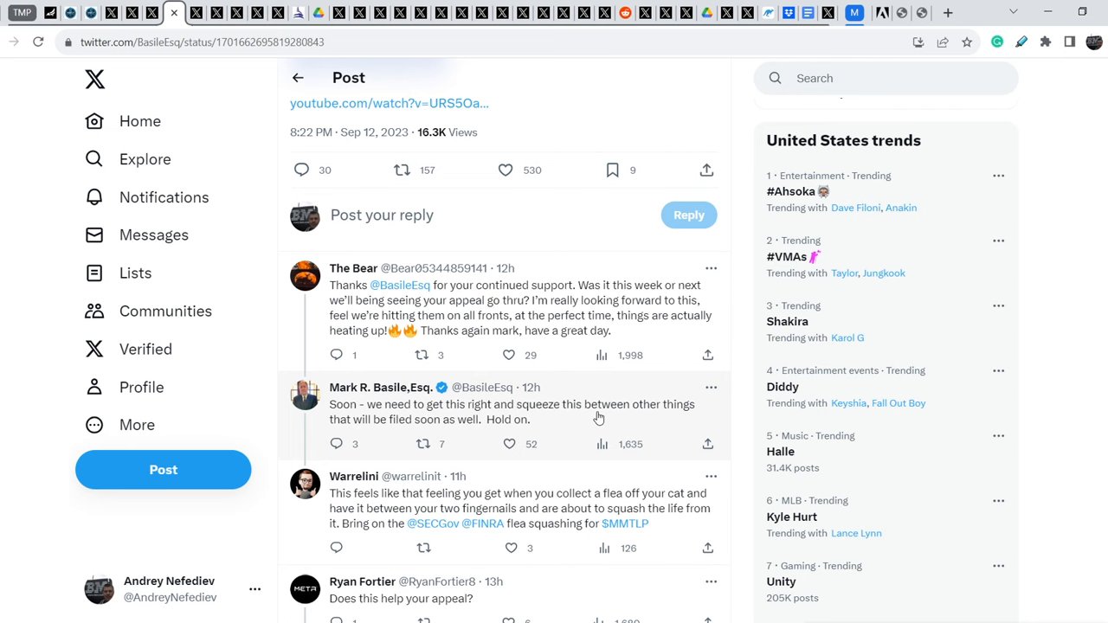
{"action": "mouse_move", "coordinate": [547, 422]}
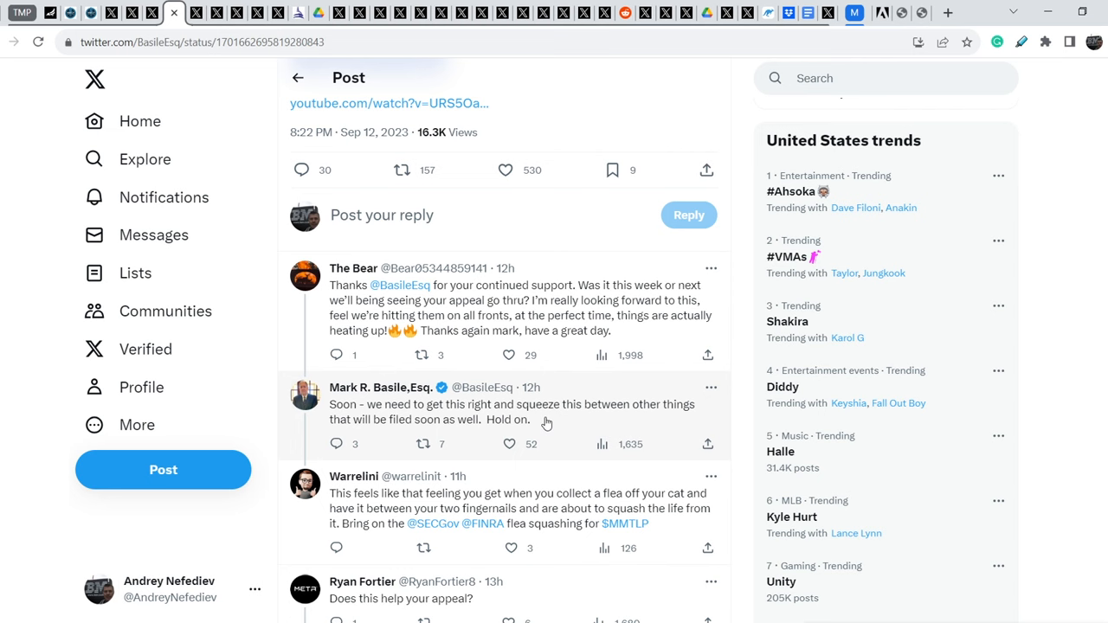
{"action": "scroll", "scroll_direction": "down", "scroll_amount": 3}
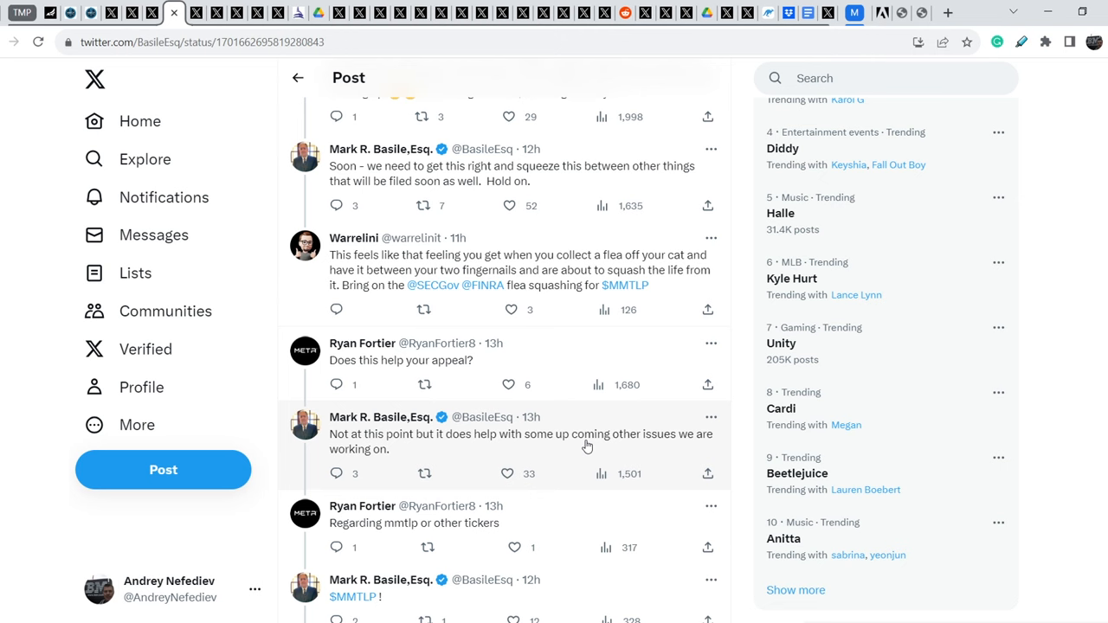
{"action": "scroll", "scroll_direction": "down", "scroll_amount": 3}
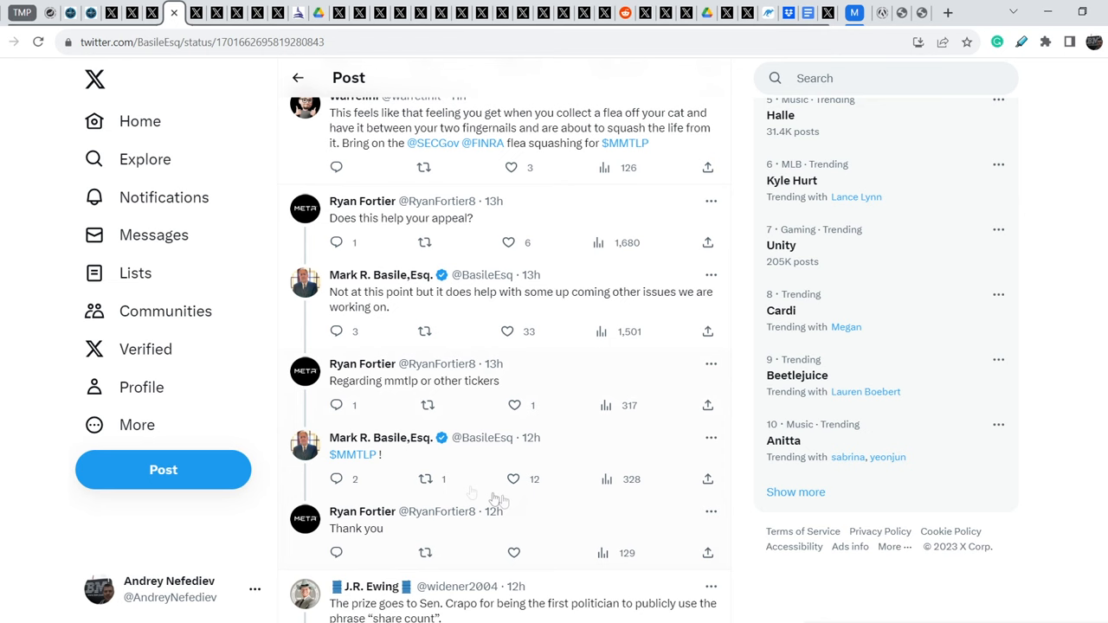
{"action": "mouse_move", "coordinate": [540, 454]}
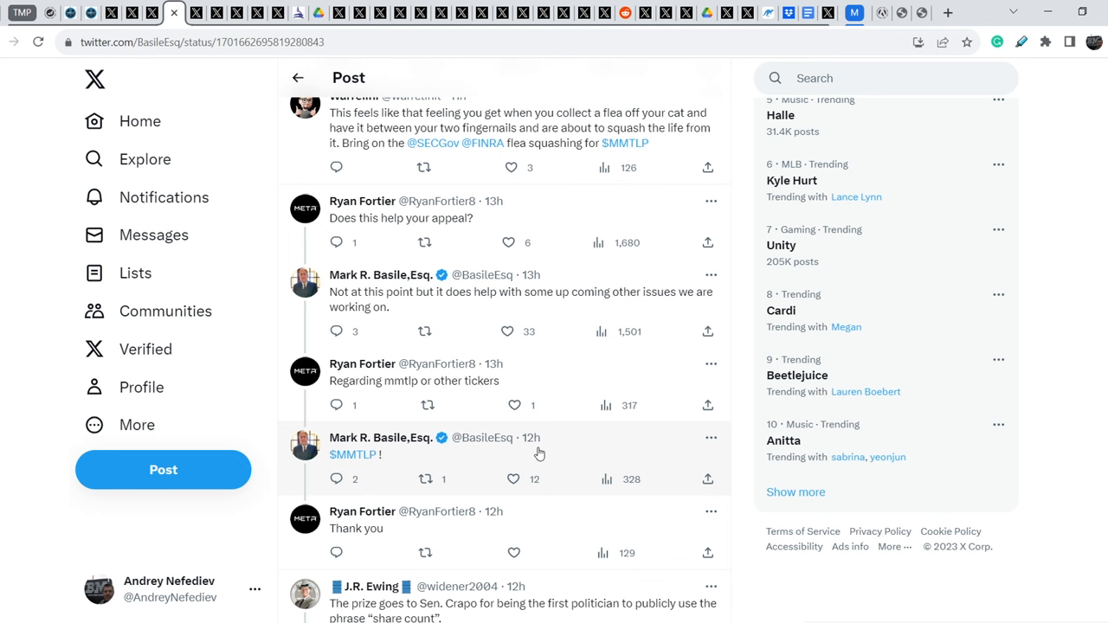
{"action": "scroll", "scroll_direction": "down", "scroll_amount": 3}
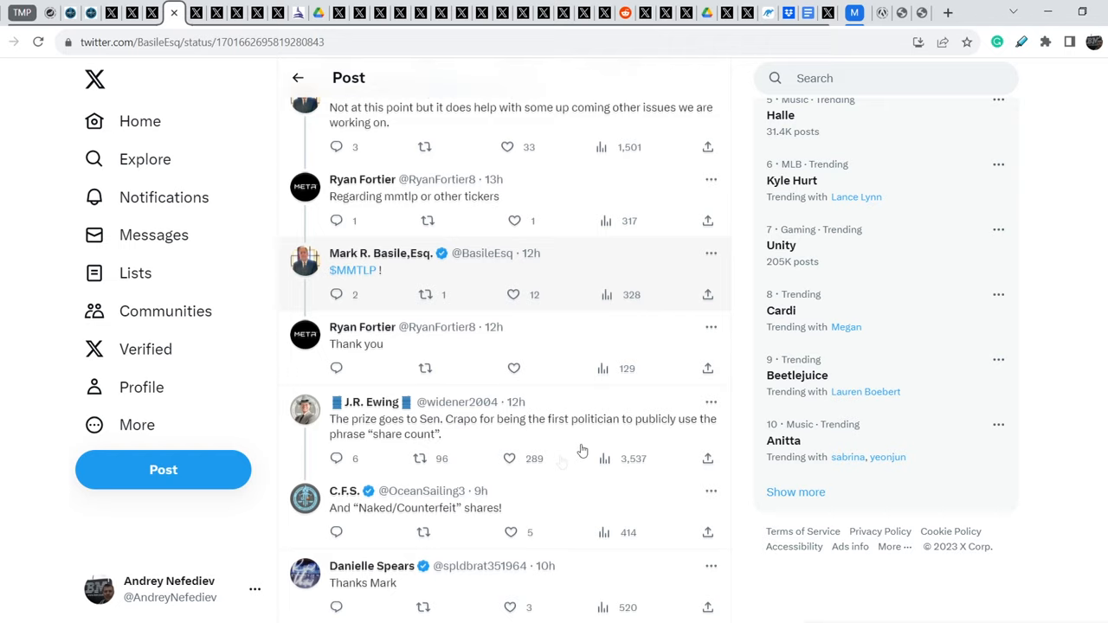
{"action": "scroll", "scroll_direction": "down", "scroll_amount": 3}
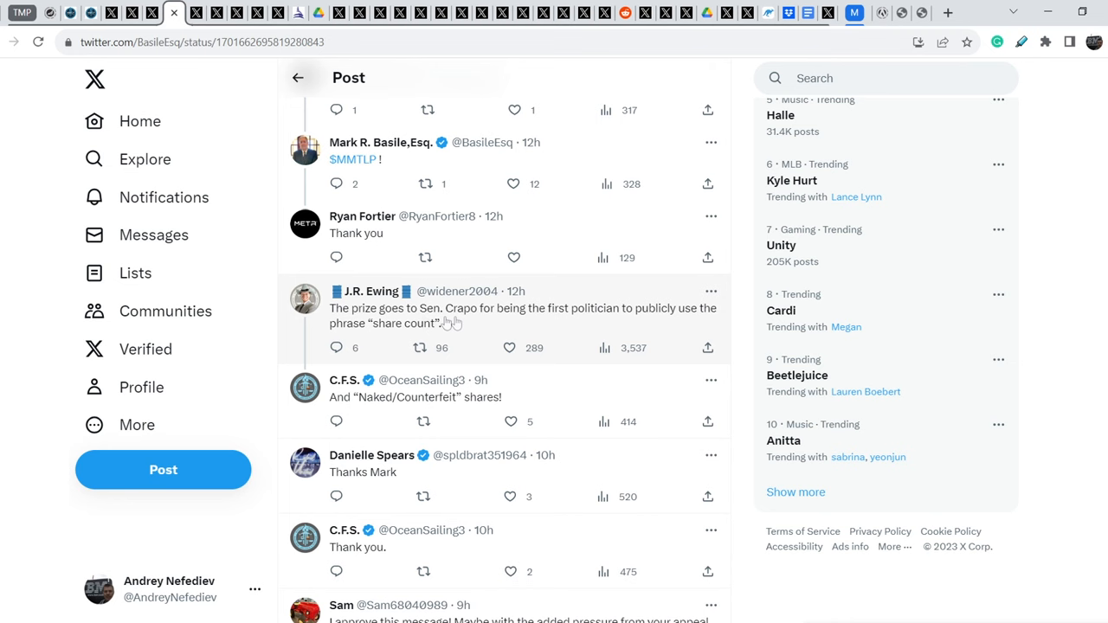
{"action": "mouse_move", "coordinate": [620, 320]}
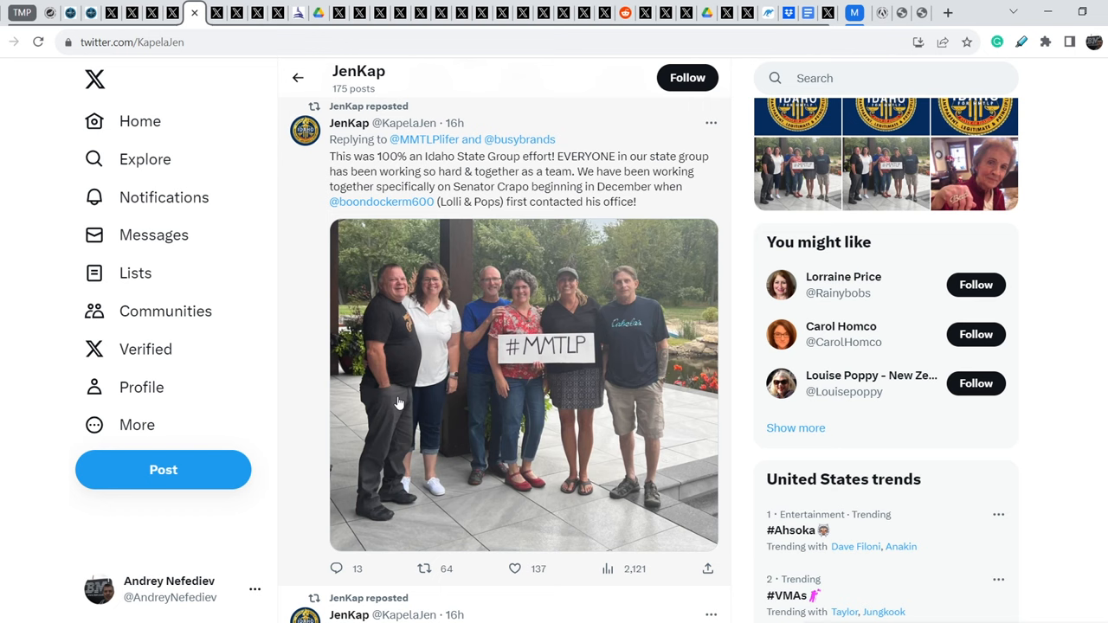
{"action": "mouse_move", "coordinate": [377, 251]}
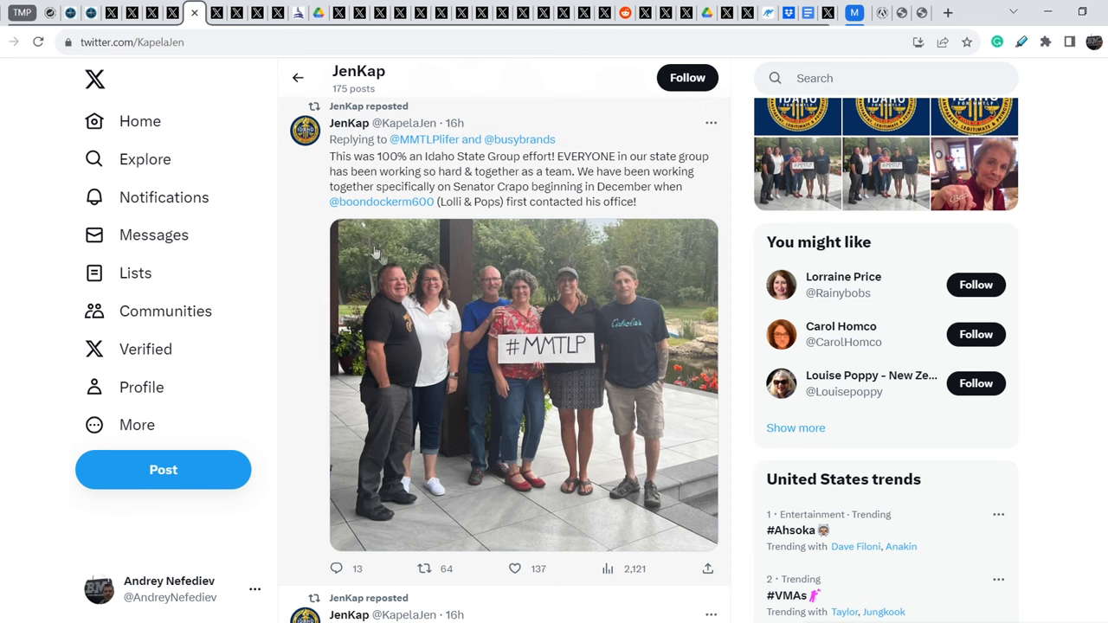
{"action": "mouse_move", "coordinate": [573, 163]}
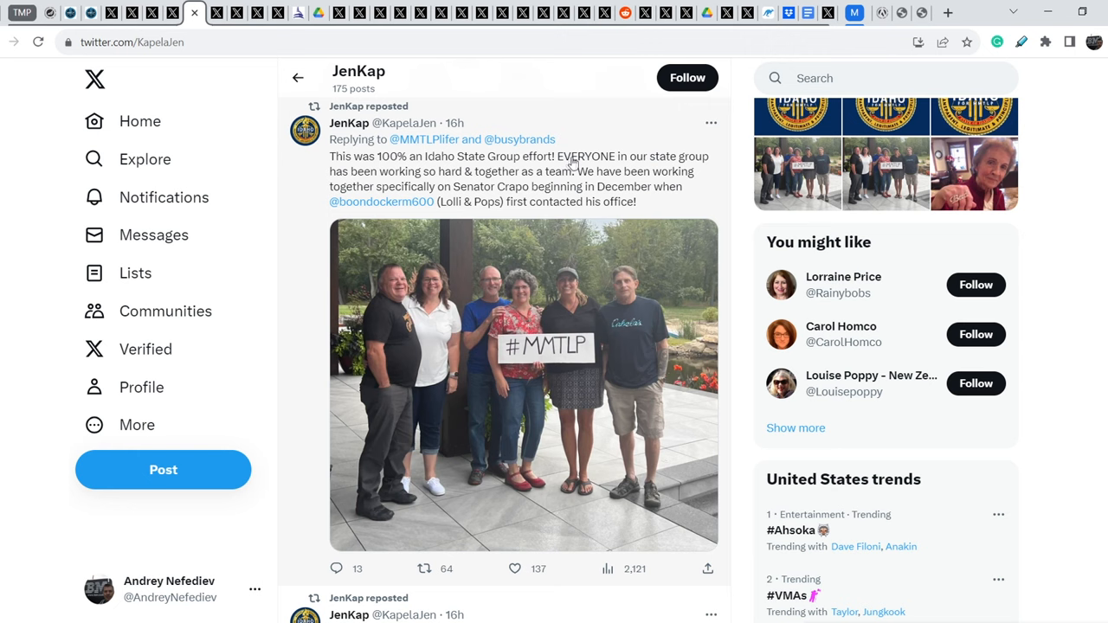
{"action": "mouse_move", "coordinate": [578, 205]}
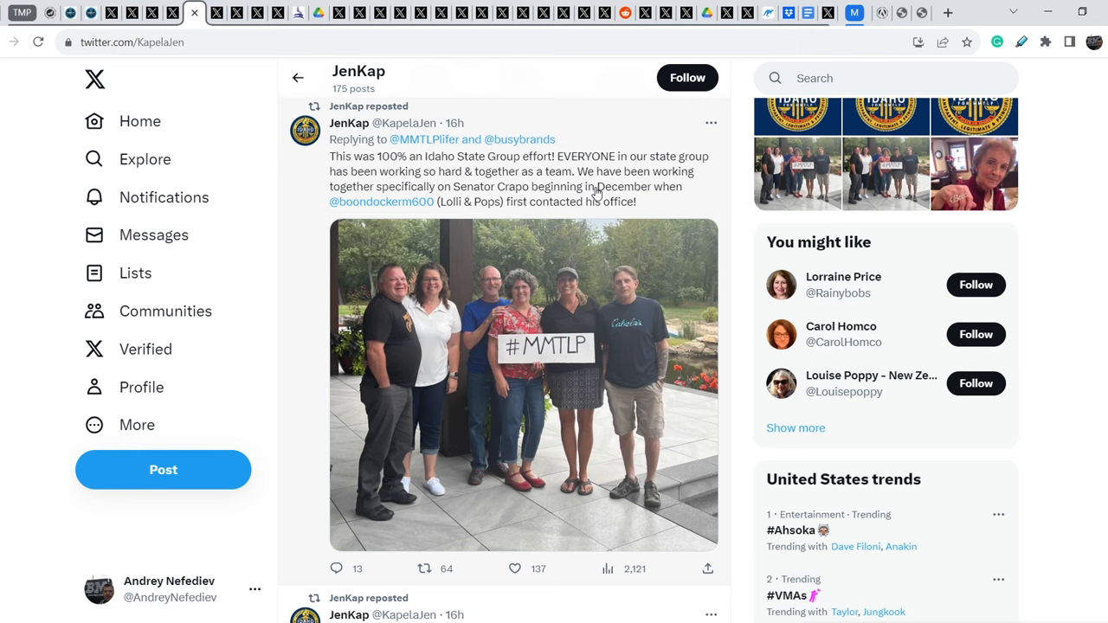
{"action": "mouse_move", "coordinate": [630, 350]}
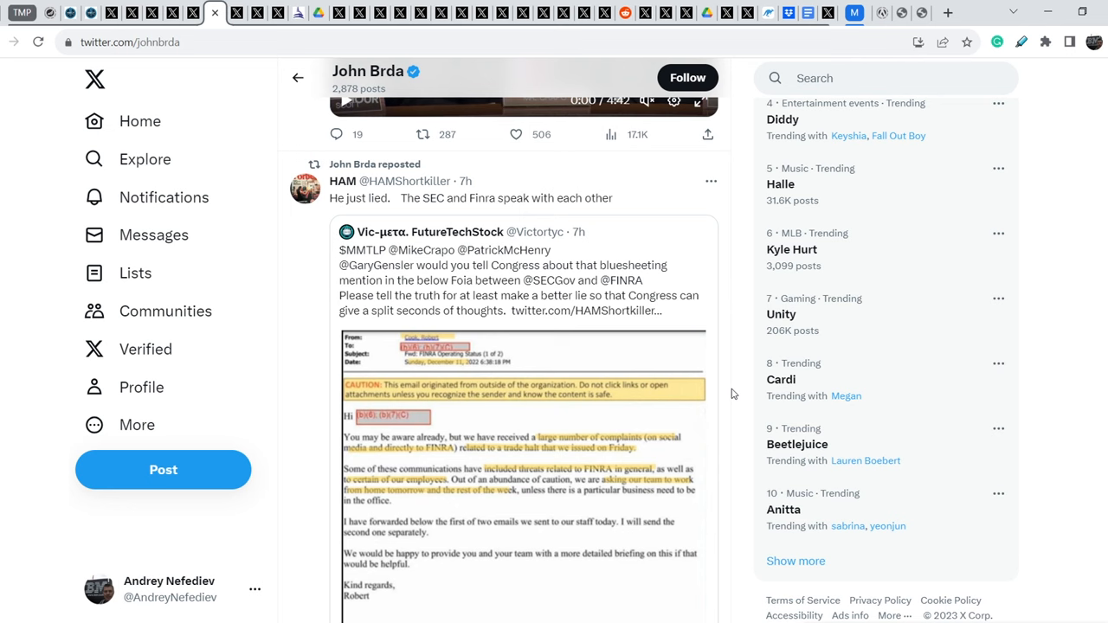
{"action": "mouse_move", "coordinate": [412, 211]}
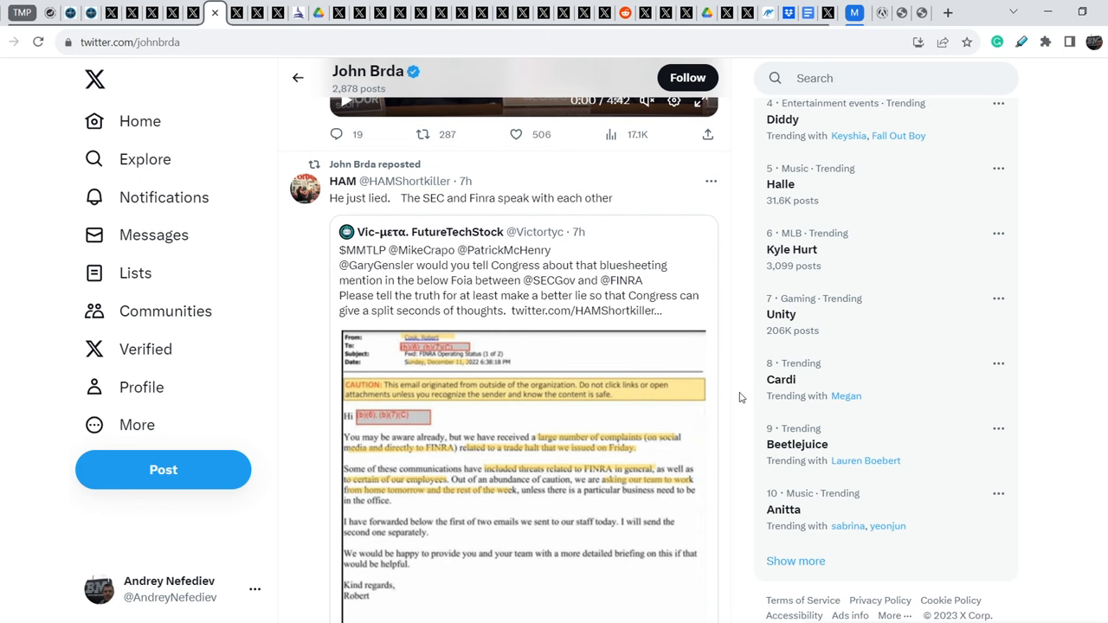
{"action": "scroll", "scroll_direction": "down", "scroll_amount": 3}
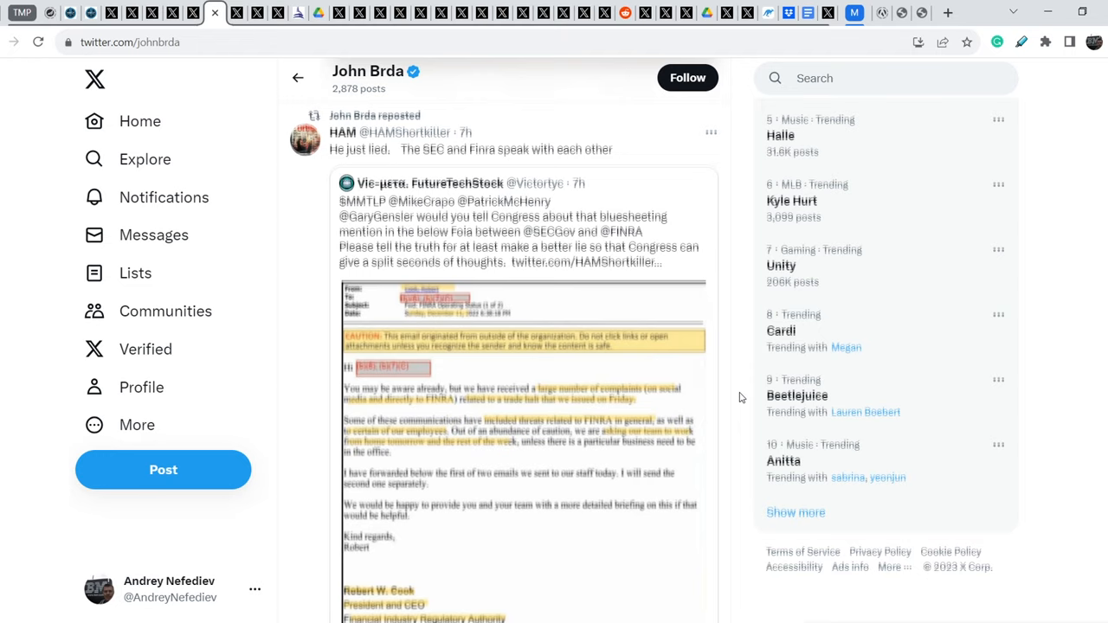
{"action": "scroll", "scroll_direction": "down", "scroll_amount": 3}
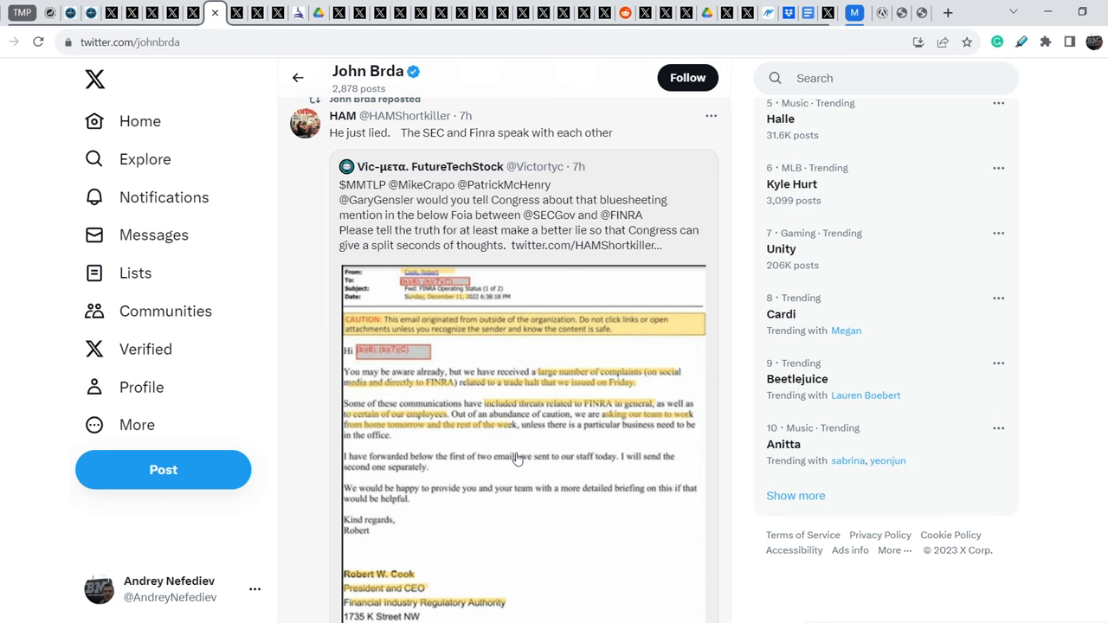
{"action": "mouse_move", "coordinate": [547, 356]}
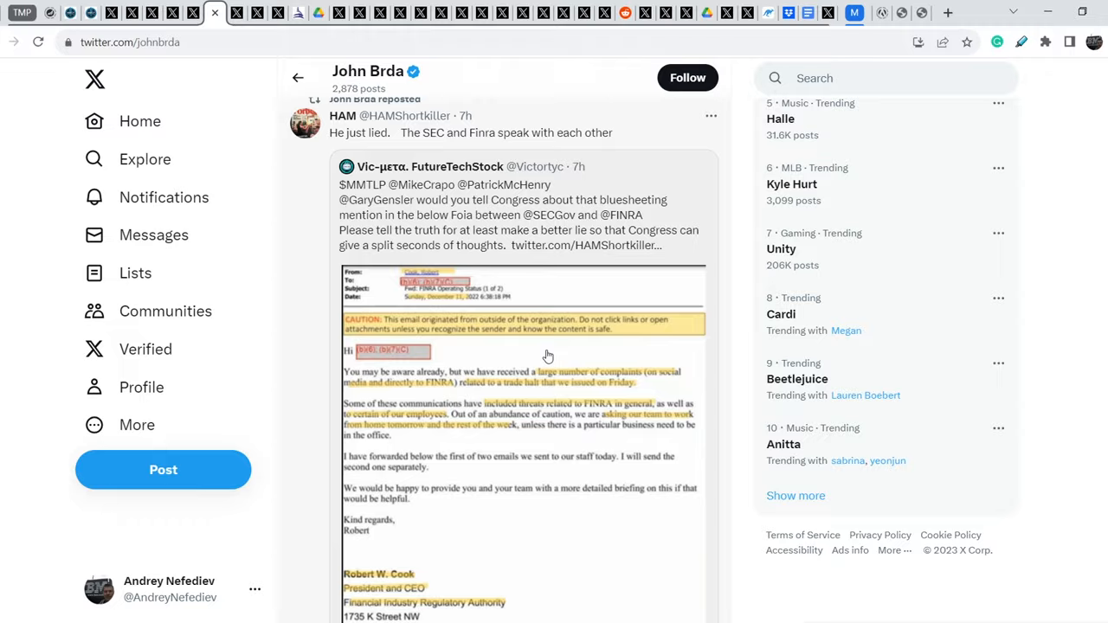
{"action": "scroll", "scroll_direction": "down", "scroll_amount": 3}
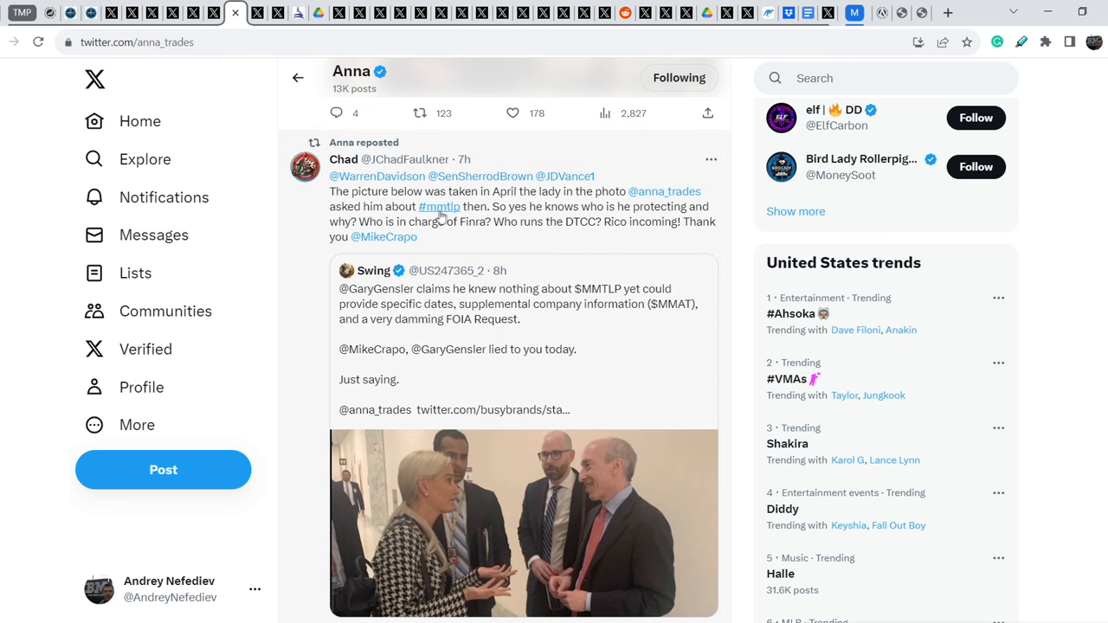
{"action": "mouse_move", "coordinate": [365, 235]}
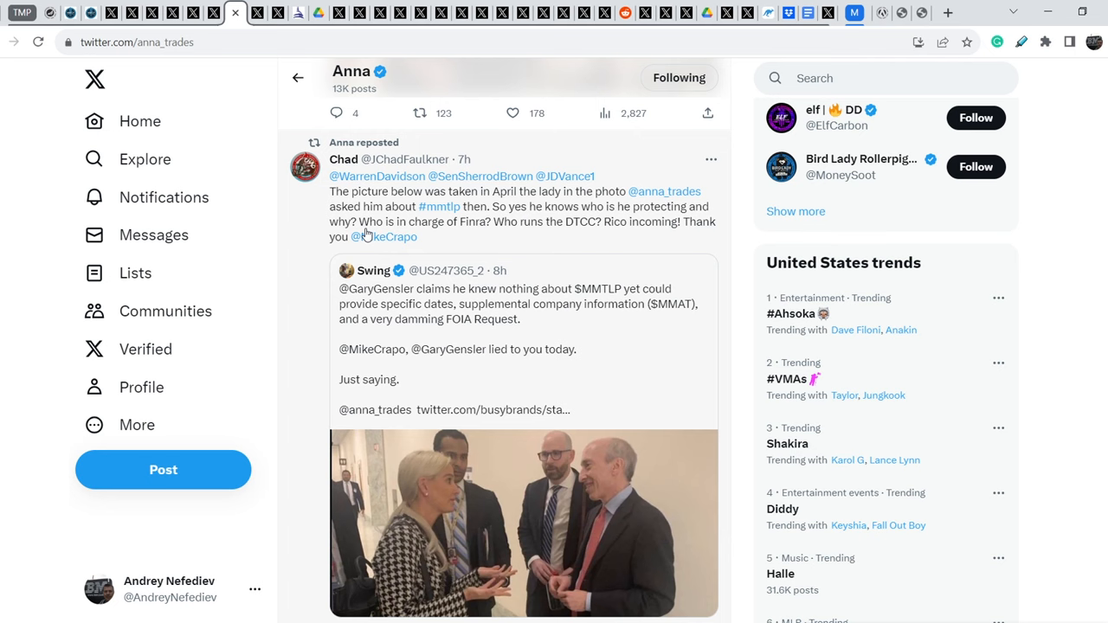
{"action": "mouse_move", "coordinate": [671, 238]}
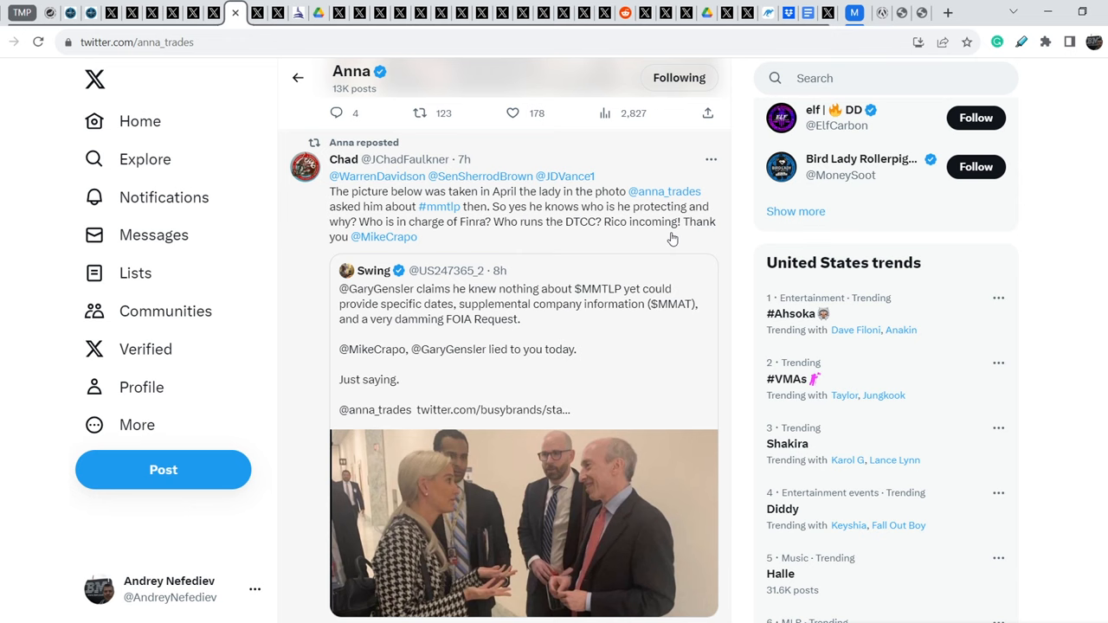
Scroll Anna's reposted Chad post to bring the full Gensler photo into view
{"action": "scroll", "scroll_direction": "down", "scroll_amount": 3}
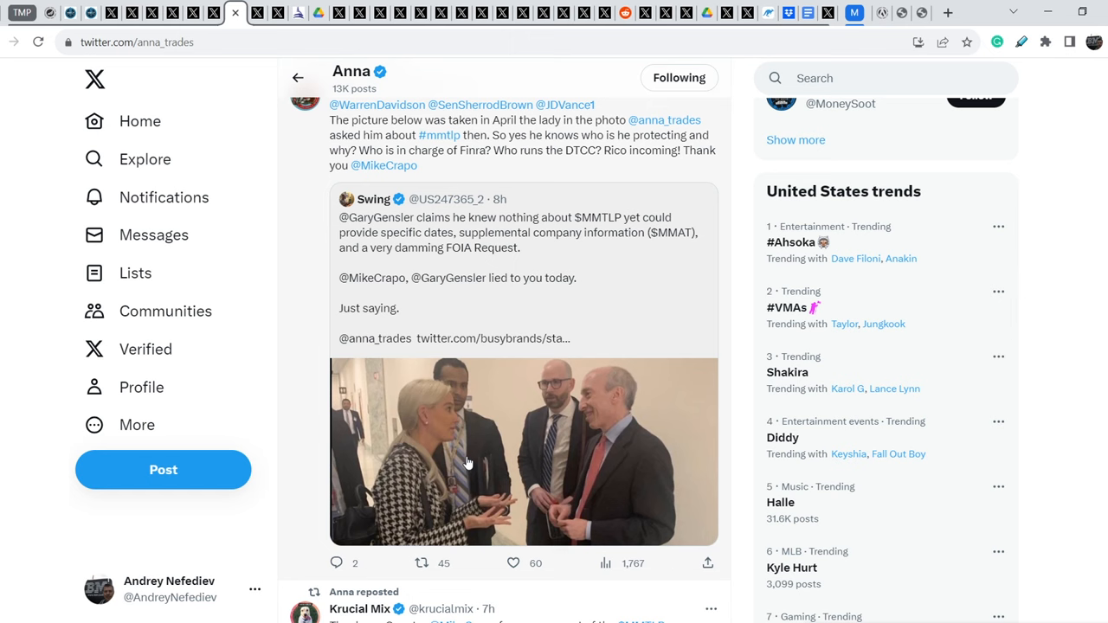
{"action": "mouse_move", "coordinate": [612, 453]}
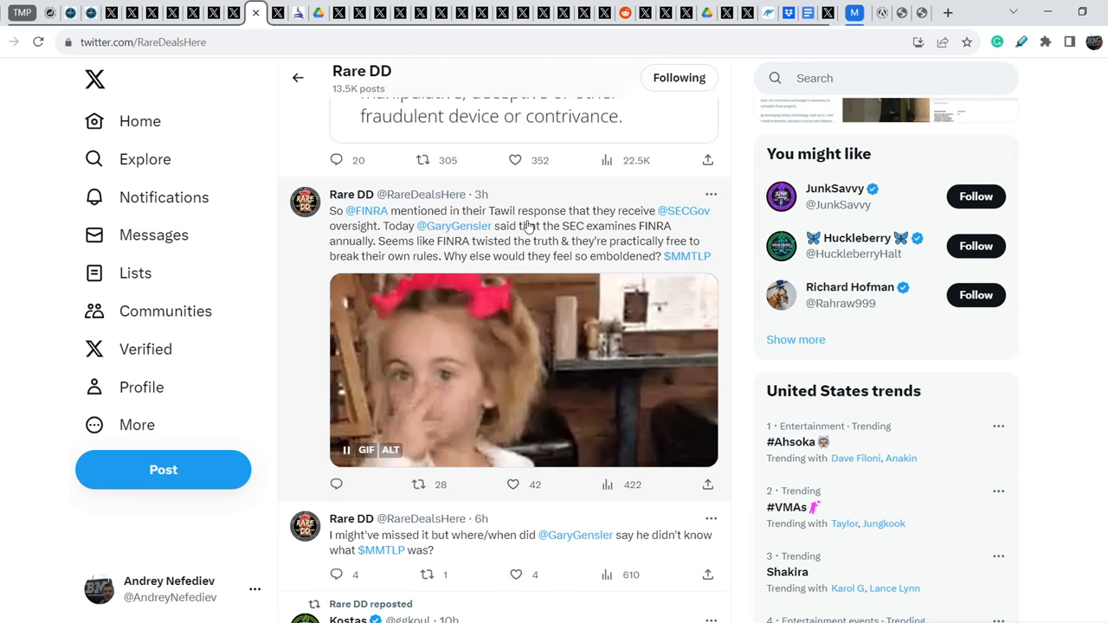
{"action": "mouse_move", "coordinate": [454, 225]}
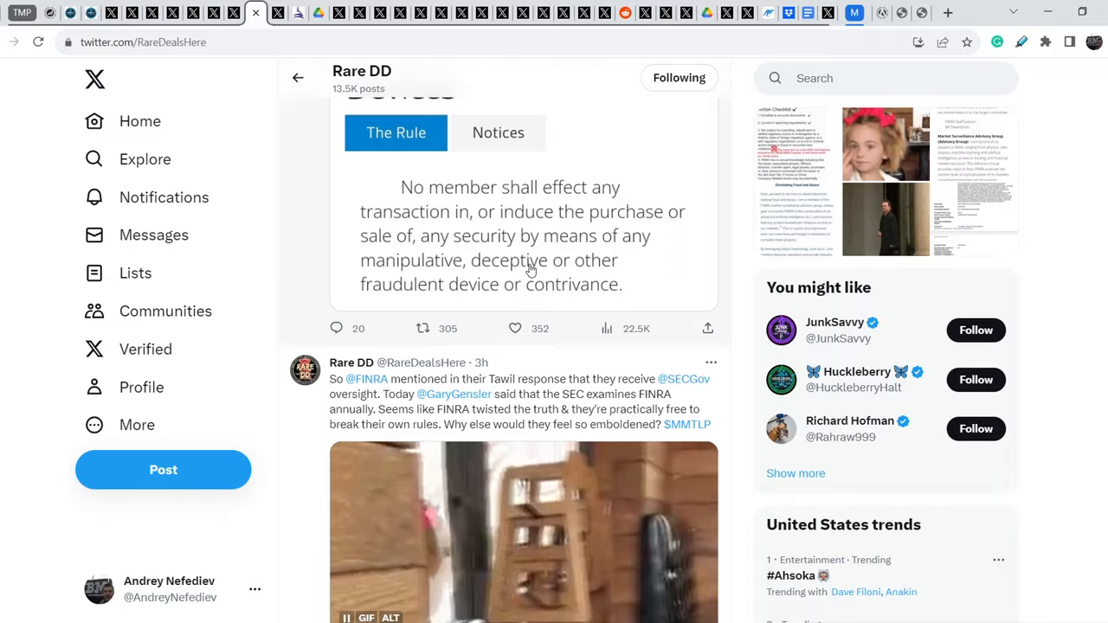
Open Richard Hofman's post arguing Gensler's MMTLP testimony was false
{"action": "left_click", "coordinate": [848, 421]}
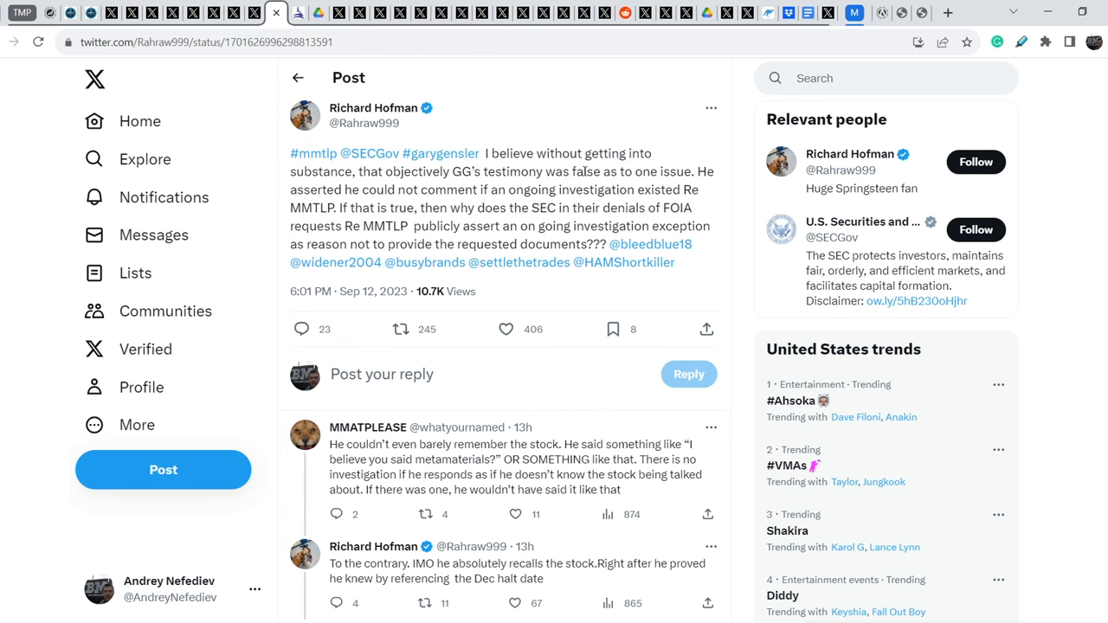
{"action": "mouse_move", "coordinate": [605, 186]}
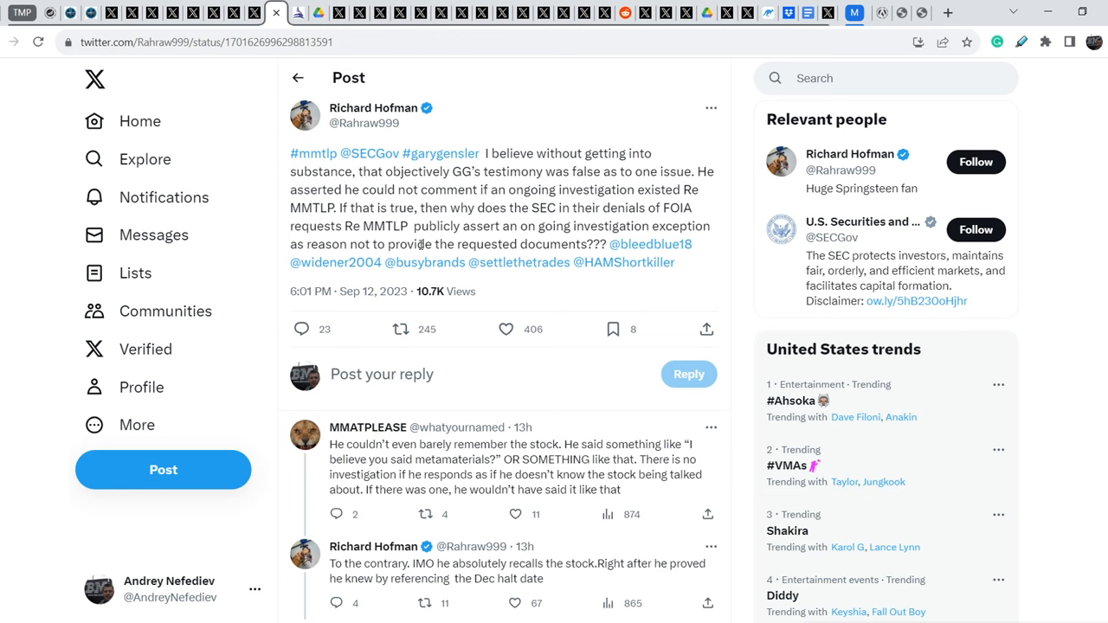
{"action": "mouse_move", "coordinate": [588, 241]}
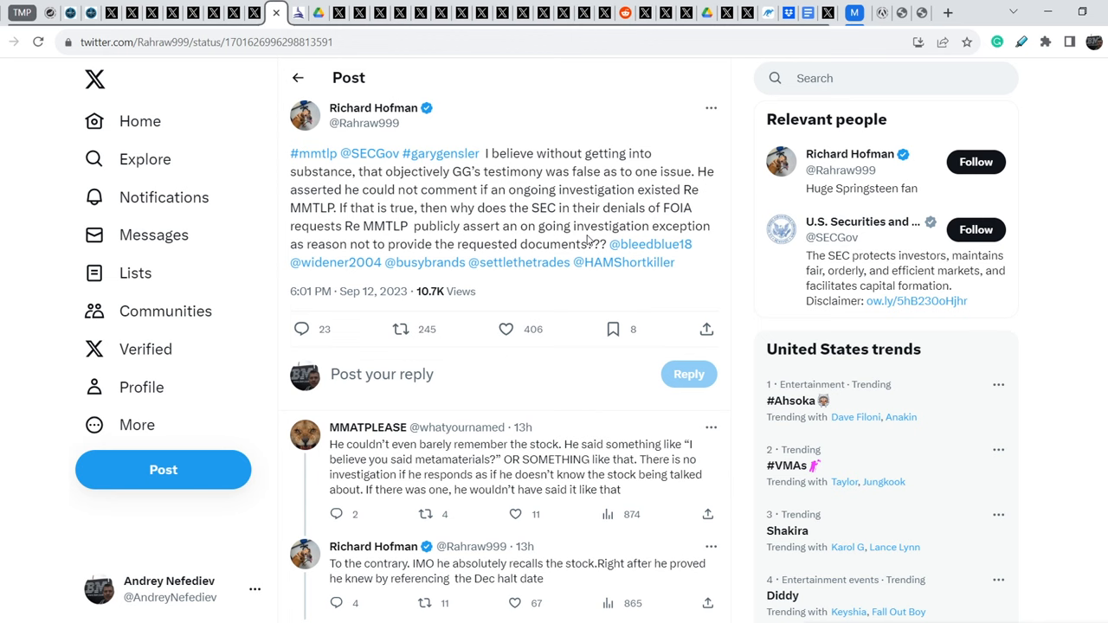